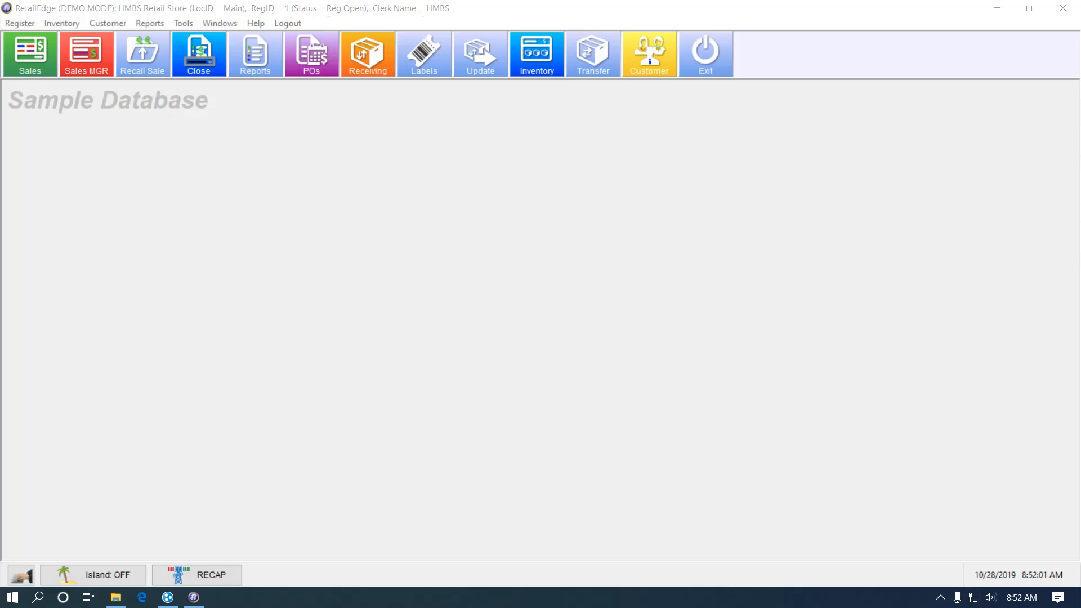
Show the Action List report from the Misc category in the Report Selector.
click(255, 54)
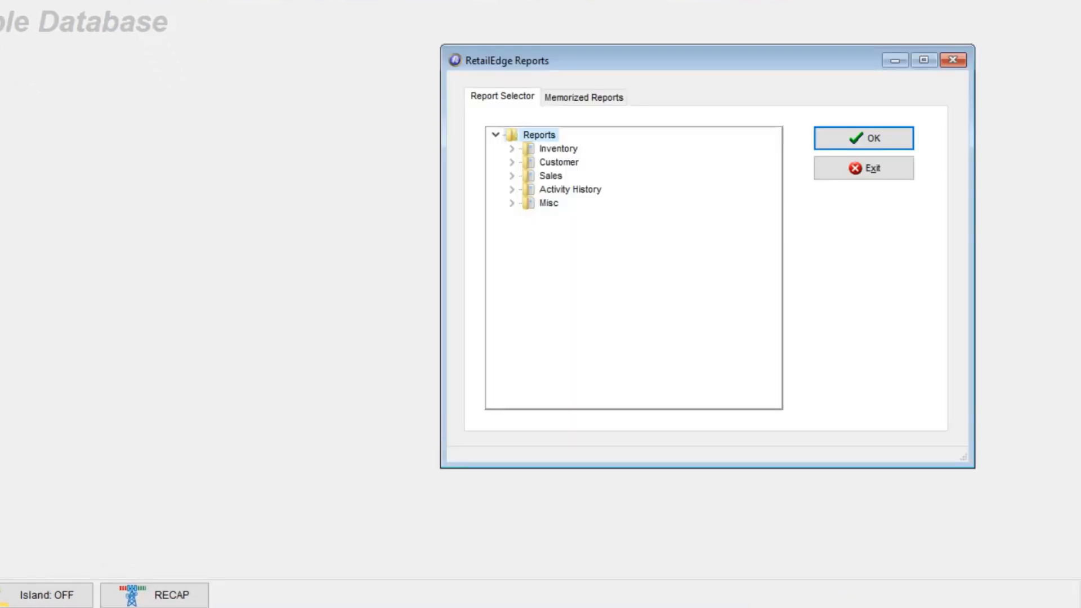
click(511, 203)
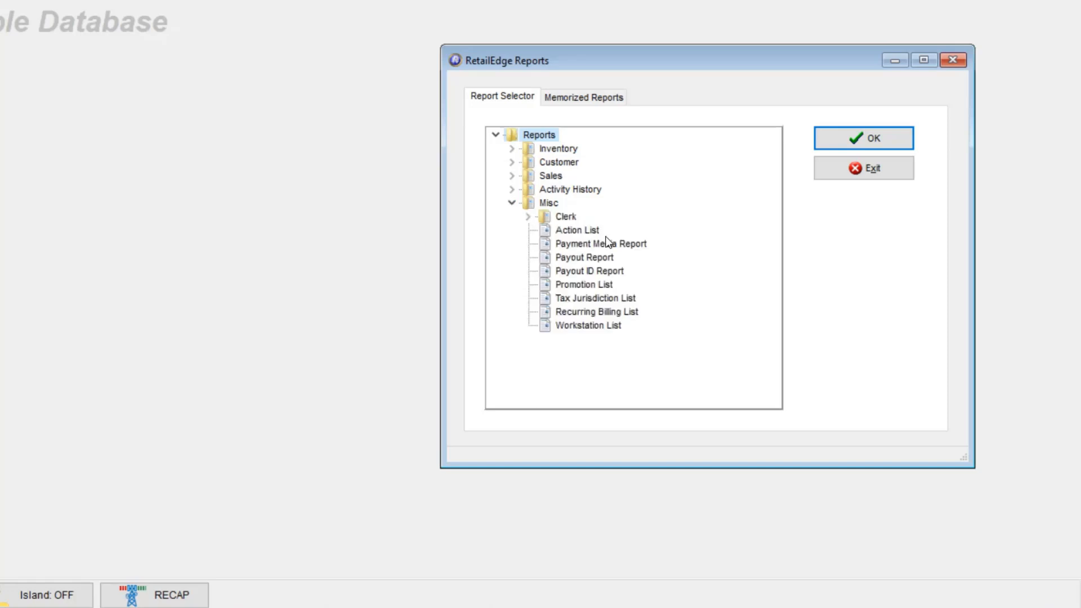
click(864, 137)
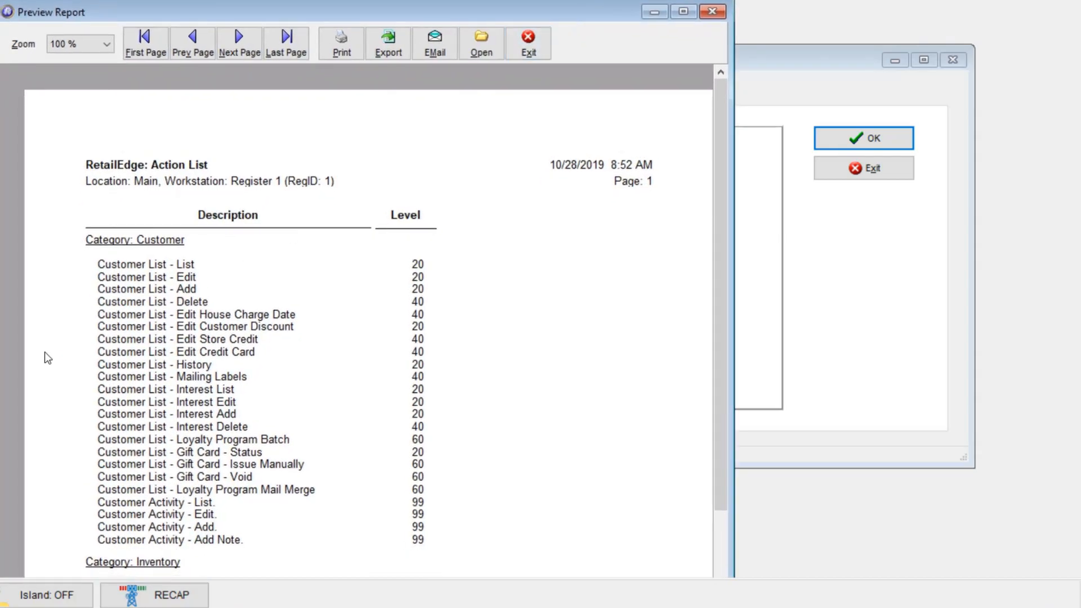
mouse_move(354, 296)
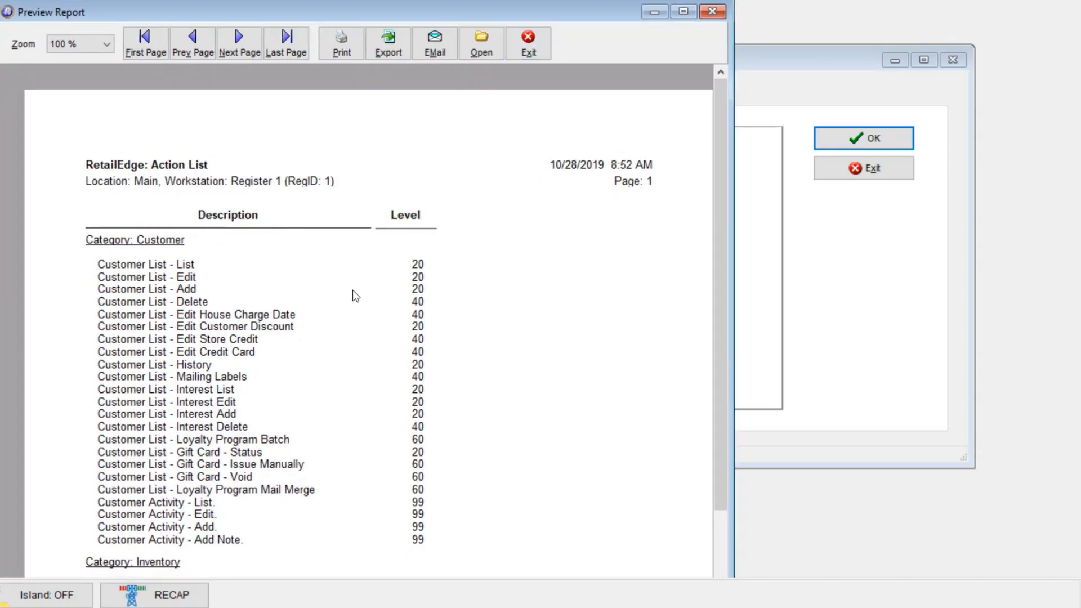
mouse_move(807, 306)
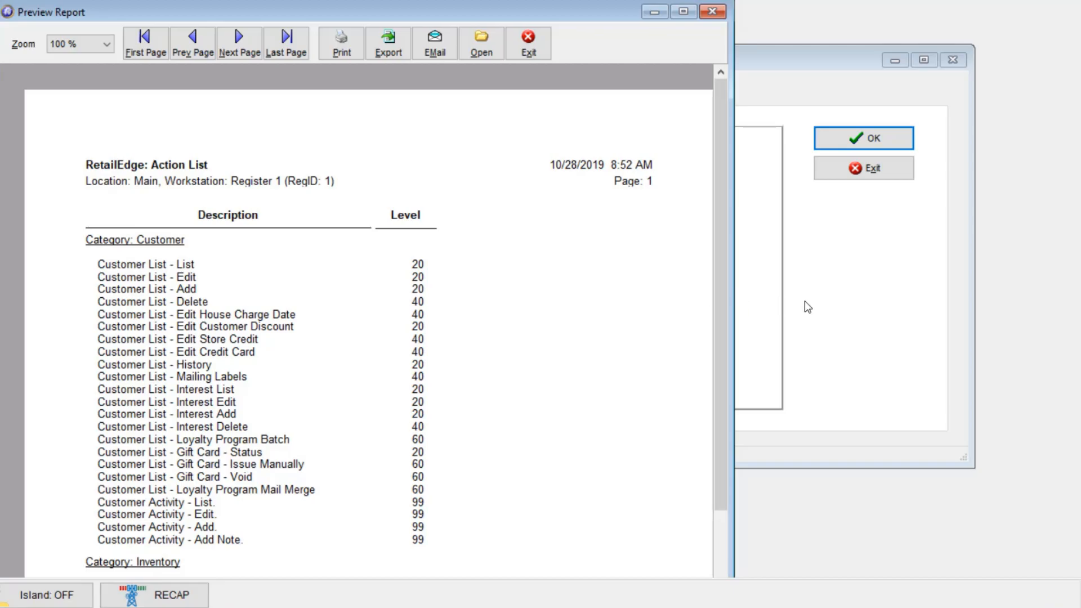